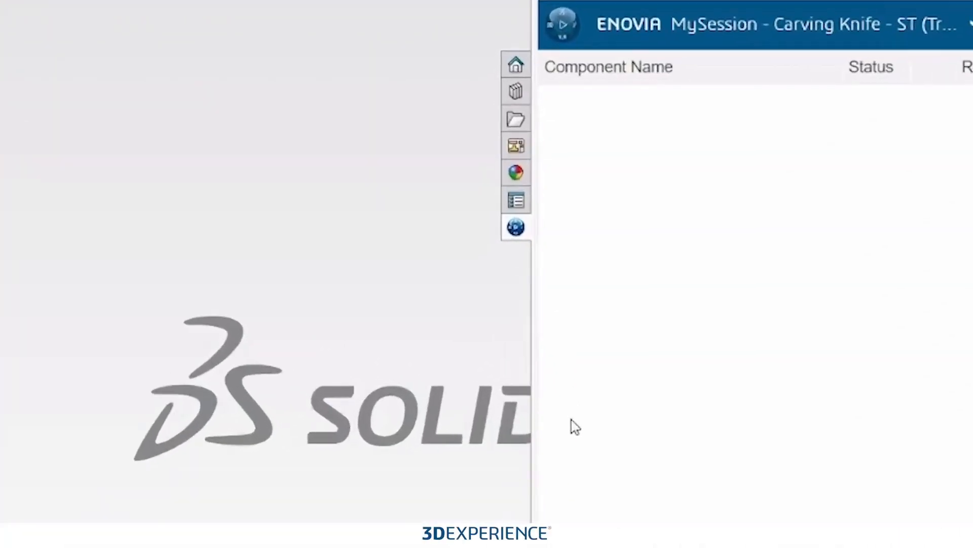
{"action": "mouse_move", "coordinate": [517, 226]}
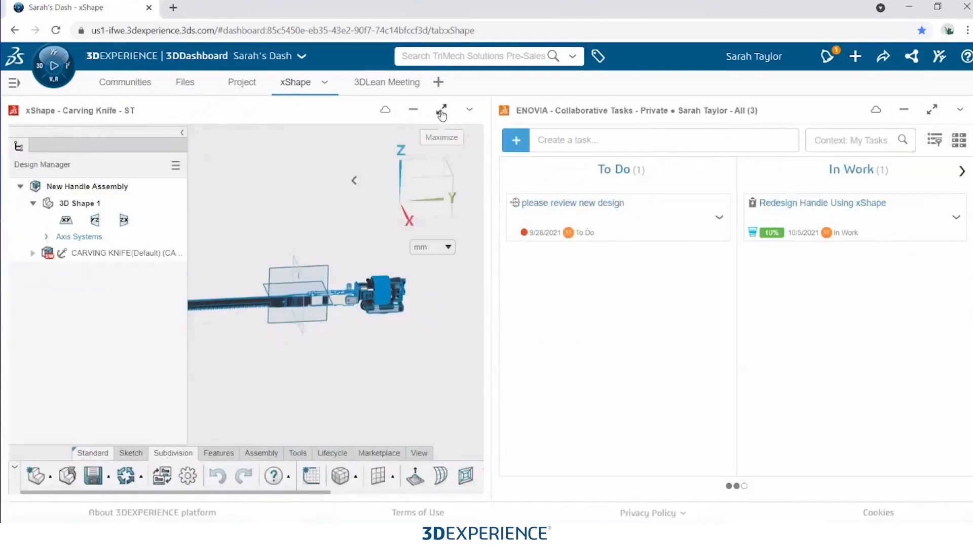
- Maximize the xShape Carving Knife widget to fill the 3DDashboard
{"action": "left_click", "coordinate": [441, 109]}
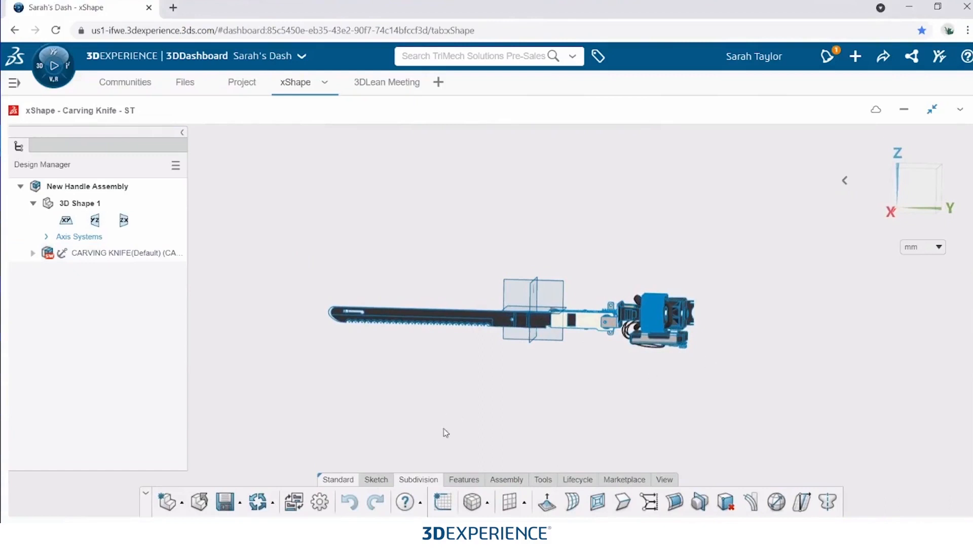
{"action": "left_click", "coordinate": [181, 81]}
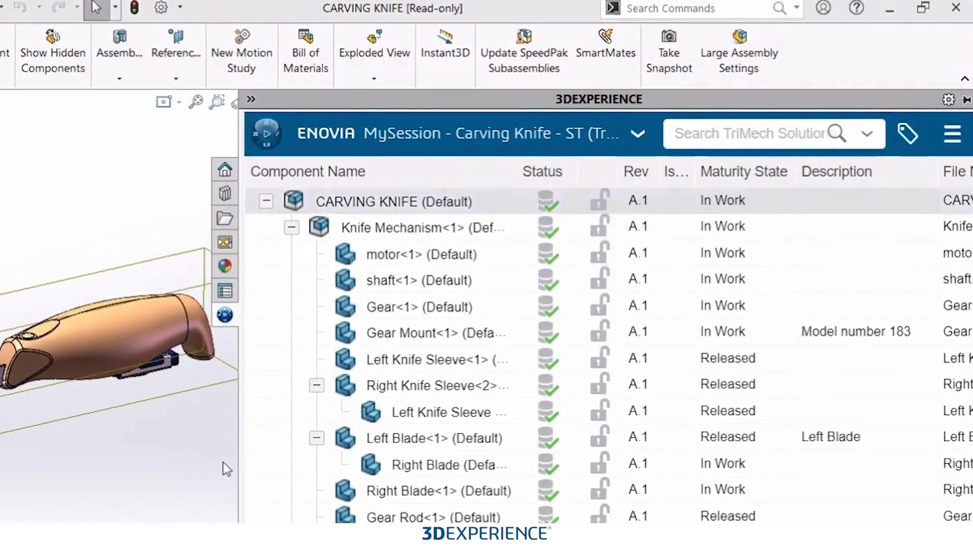
- Remove the old handle from the CARVING KNIFE assembly and close the MySession panel
{"action": "left_click", "coordinate": [598, 199]}
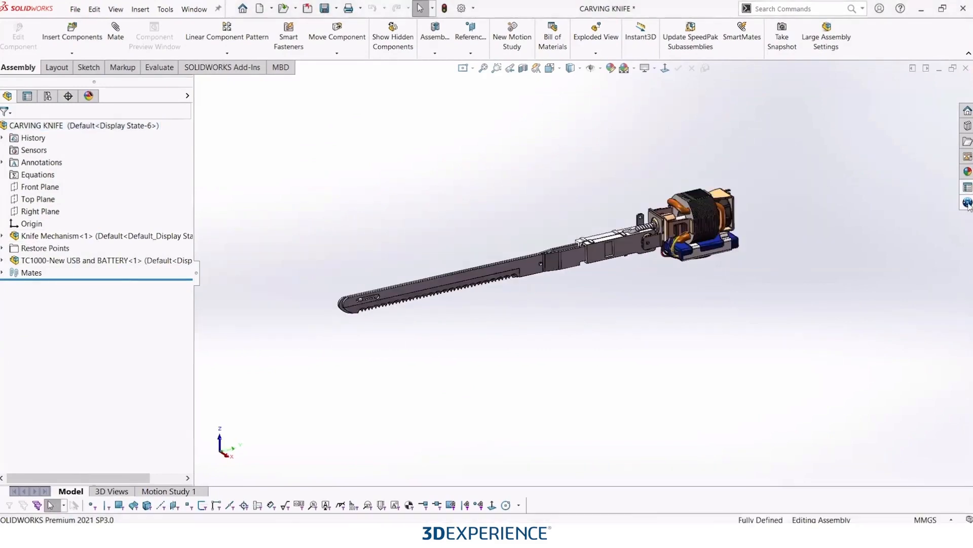
- Find 'new handle concept' in 3DSearch and open New Handle Concept1 in SOLIDWORKS
{"action": "left_click", "coordinate": [967, 203]}
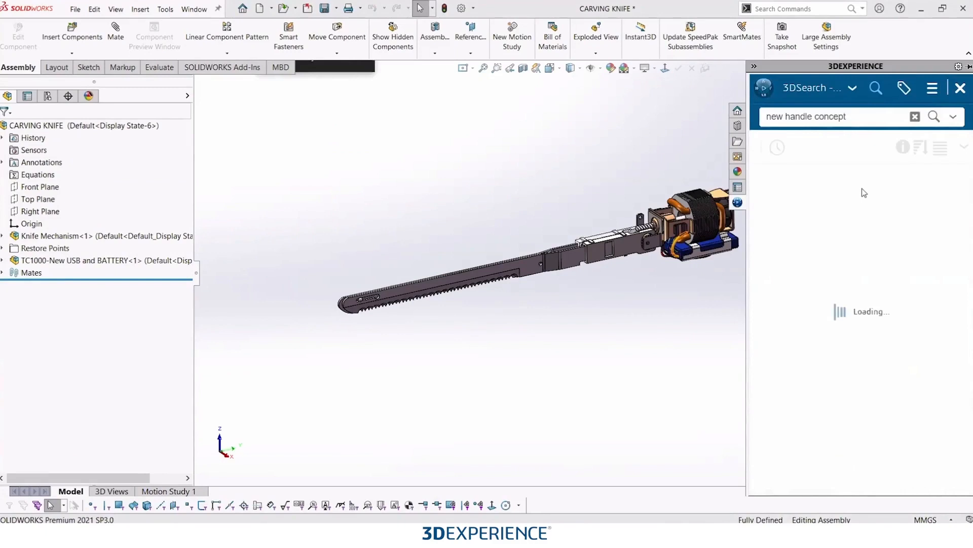
{"action": "mouse_move", "coordinate": [886, 196]}
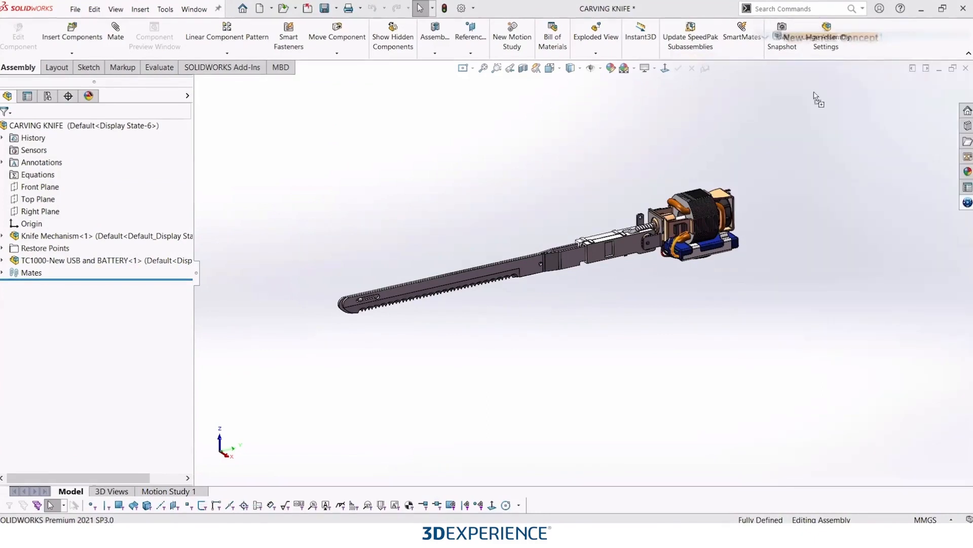
{"action": "left_click", "coordinate": [827, 36]}
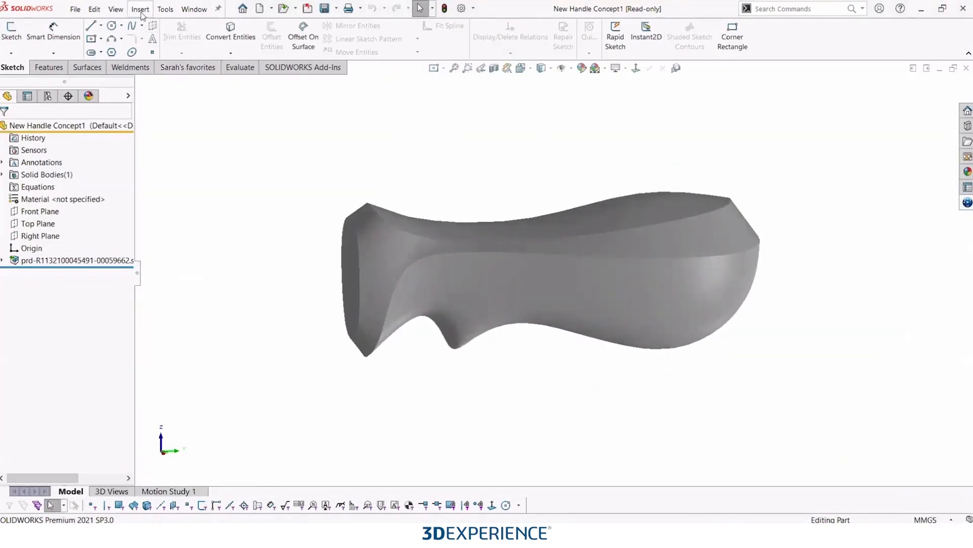
- Insert the handle body into a new part saved as 'New Finished Handle'
{"action": "left_click", "coordinate": [140, 9]}
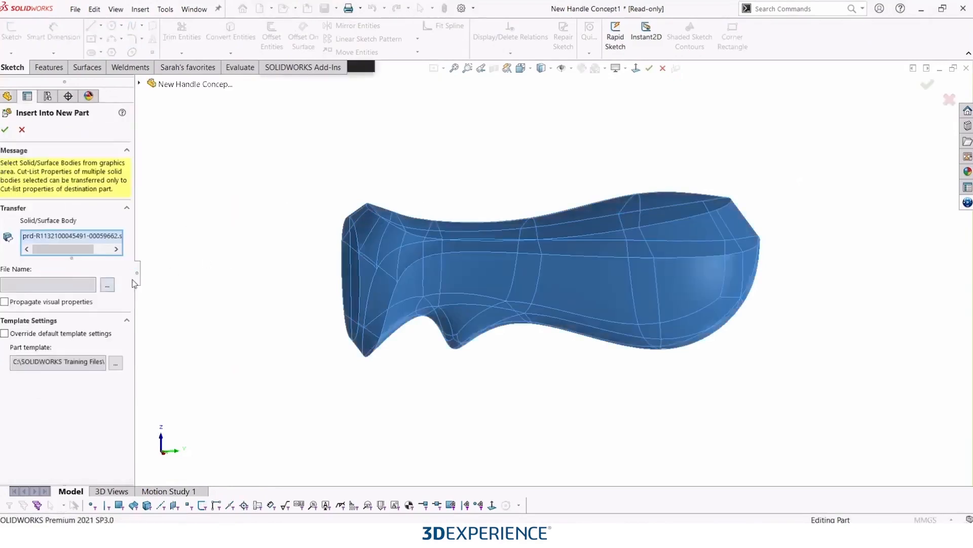
{"action": "left_click", "coordinate": [107, 284]}
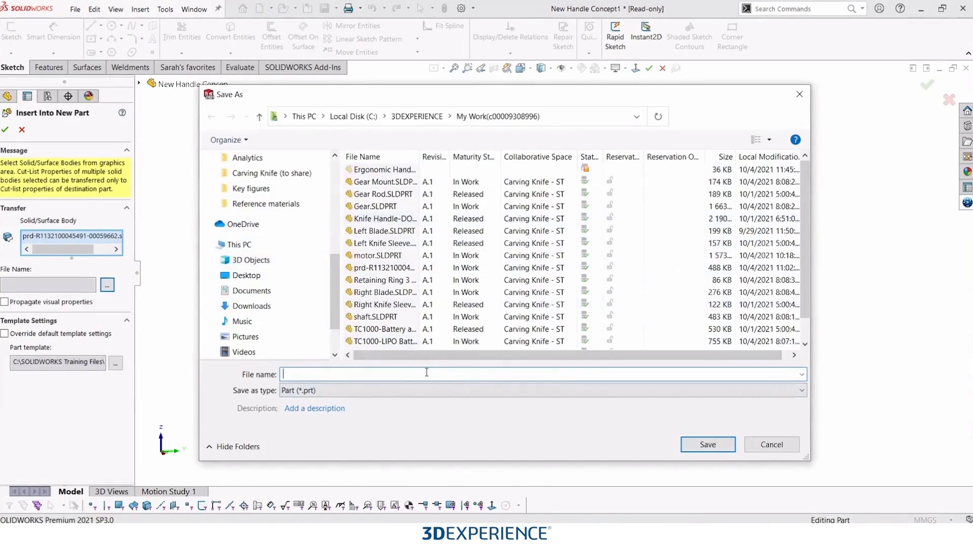
{"action": "type", "text": "New Finished Handle"}
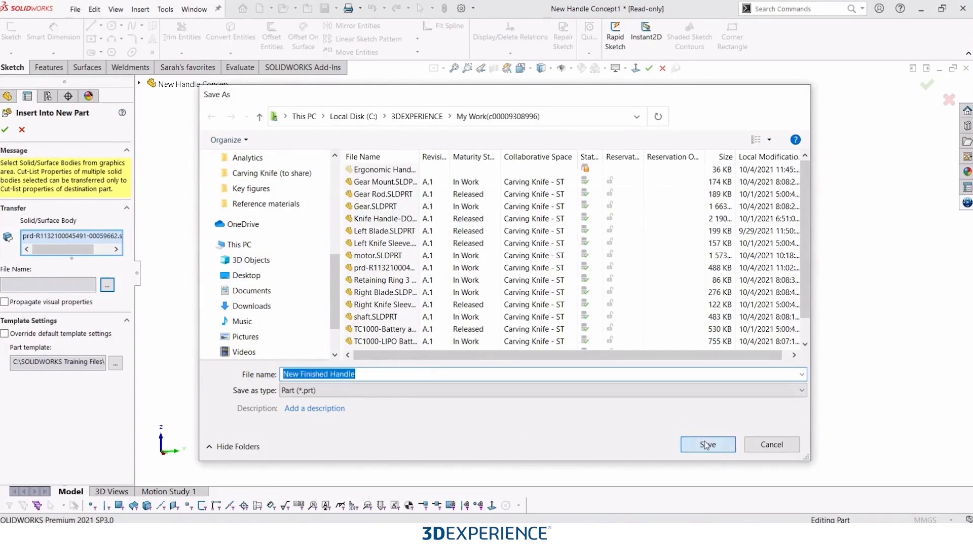
{"action": "left_click", "coordinate": [707, 444]}
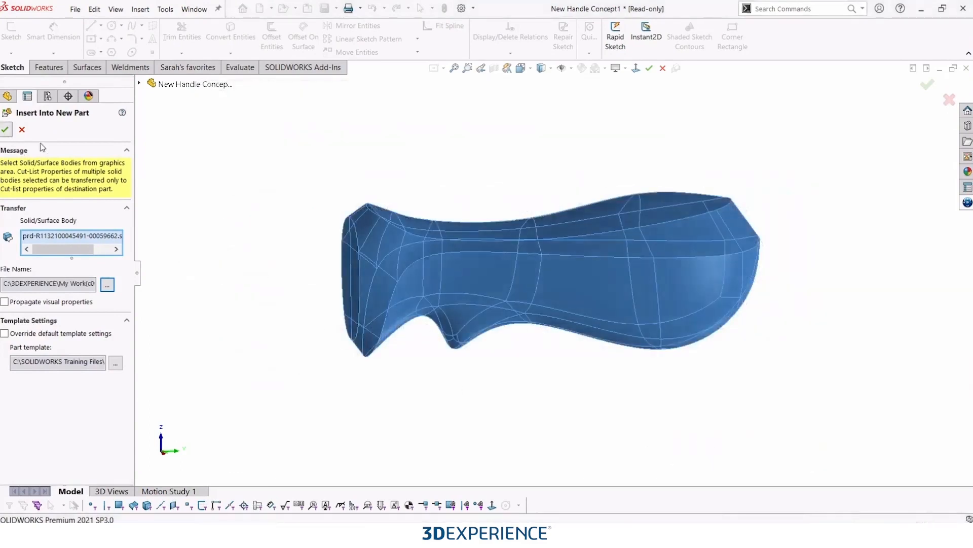
{"action": "left_click", "coordinate": [6, 129]}
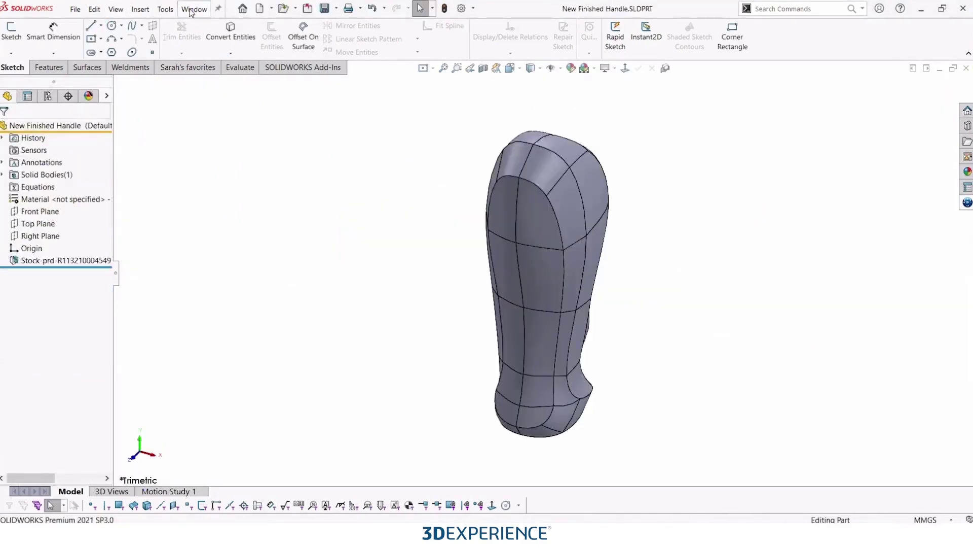
- Insert New Finished Handle into the CARVING KNIFE assembly and bring up its component options
{"action": "left_click", "coordinate": [194, 9]}
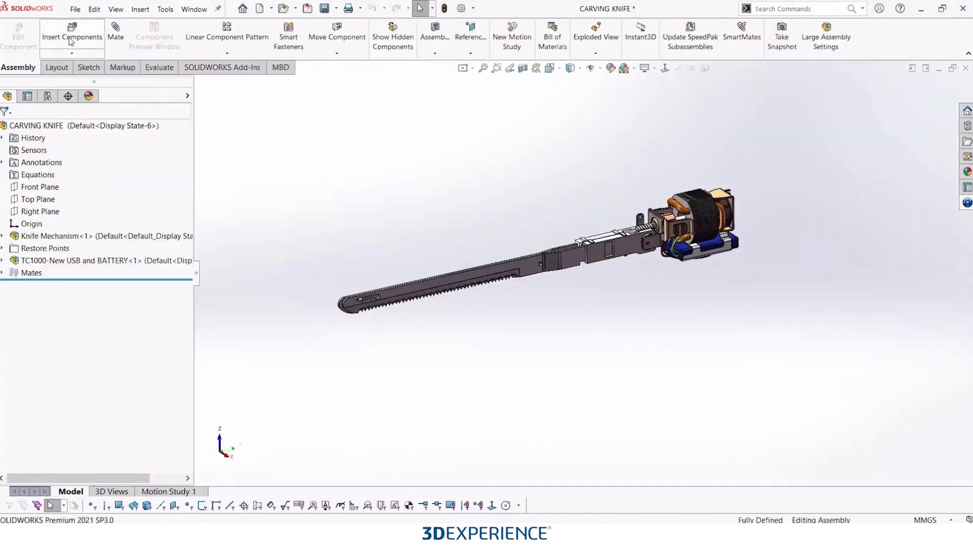
{"action": "left_click", "coordinate": [71, 36]}
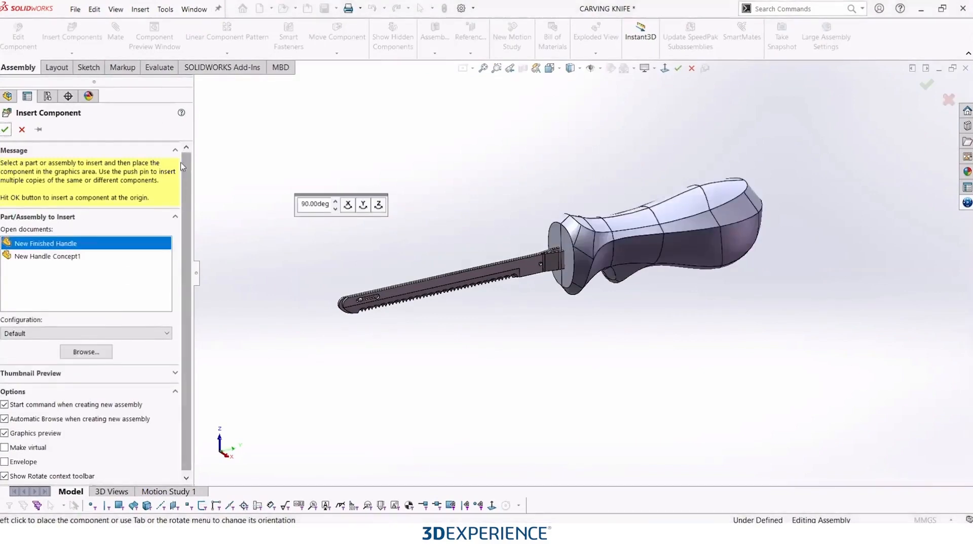
{"action": "left_click", "coordinate": [6, 129]}
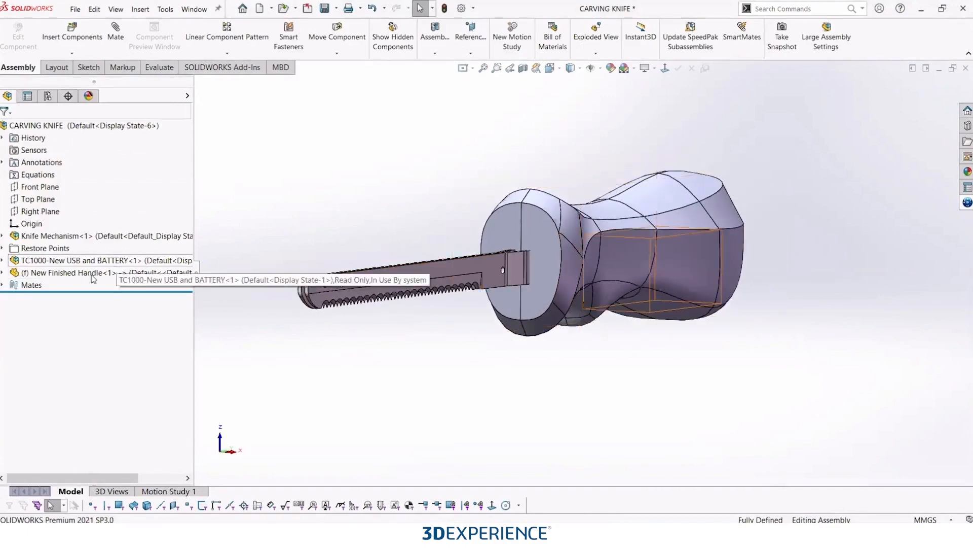
{"action": "right_click", "coordinate": [65, 273]}
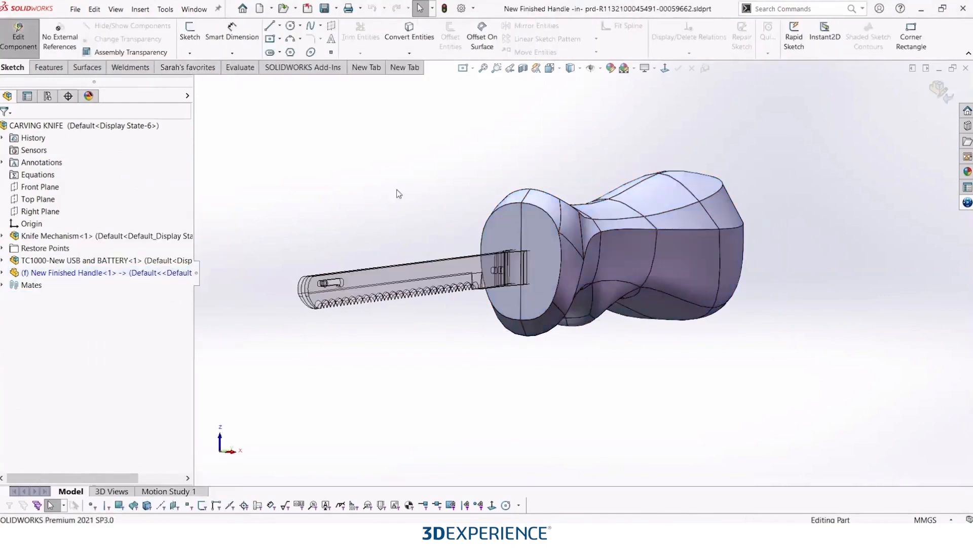
{"action": "mouse_move", "coordinate": [459, 243]}
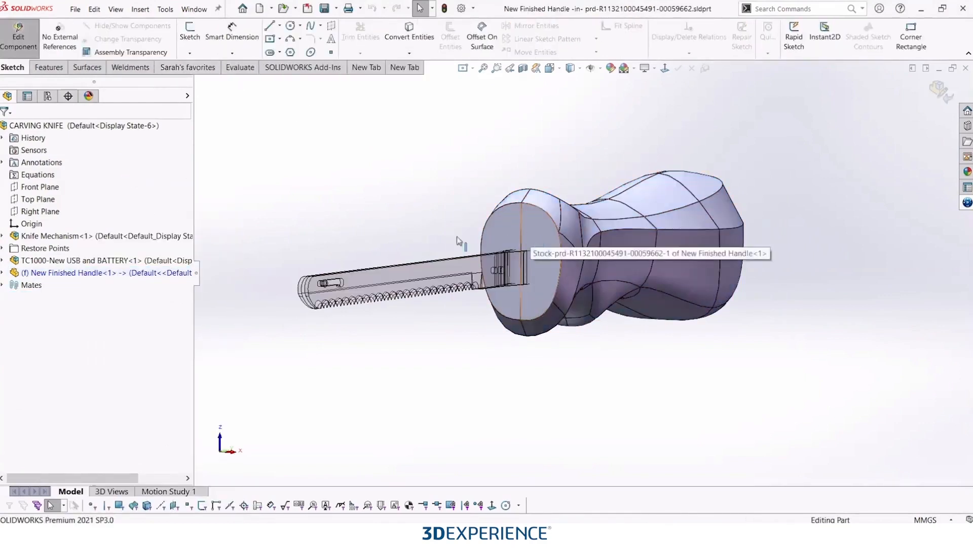
- Edit the handle in context and sketch a rectangle on its front face around the blade tang
{"action": "left_click", "coordinate": [2, 272]}
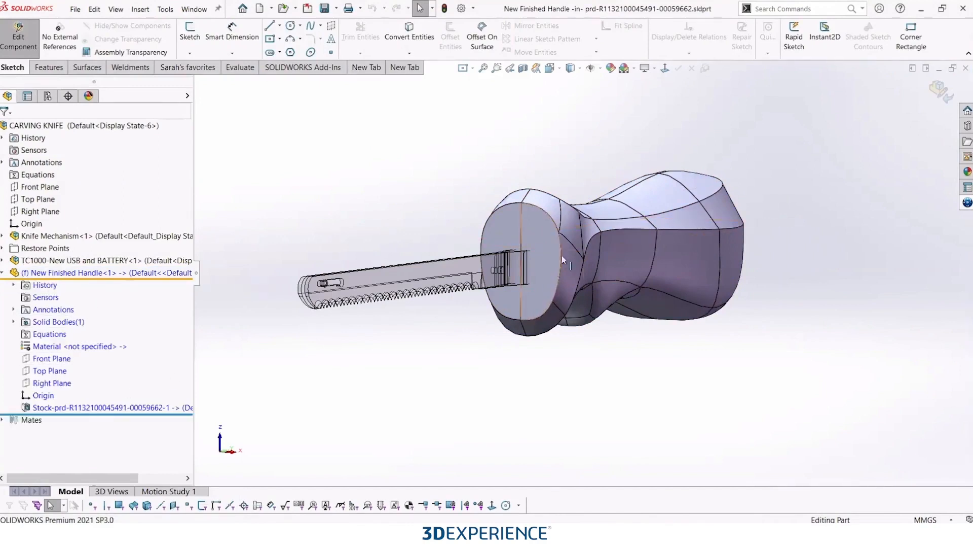
{"action": "scroll", "scroll_direction": "up", "scroll_amount": 3}
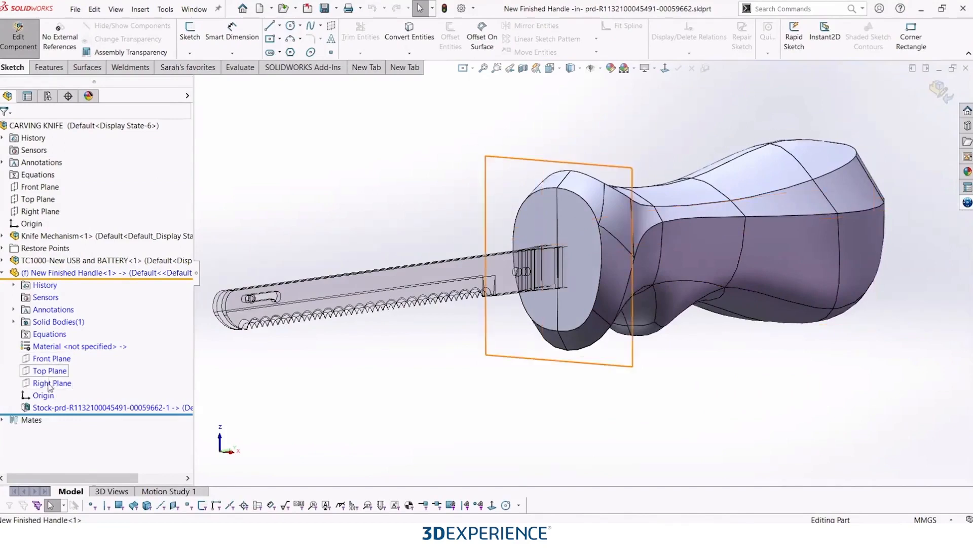
{"action": "left_click", "coordinate": [51, 371]}
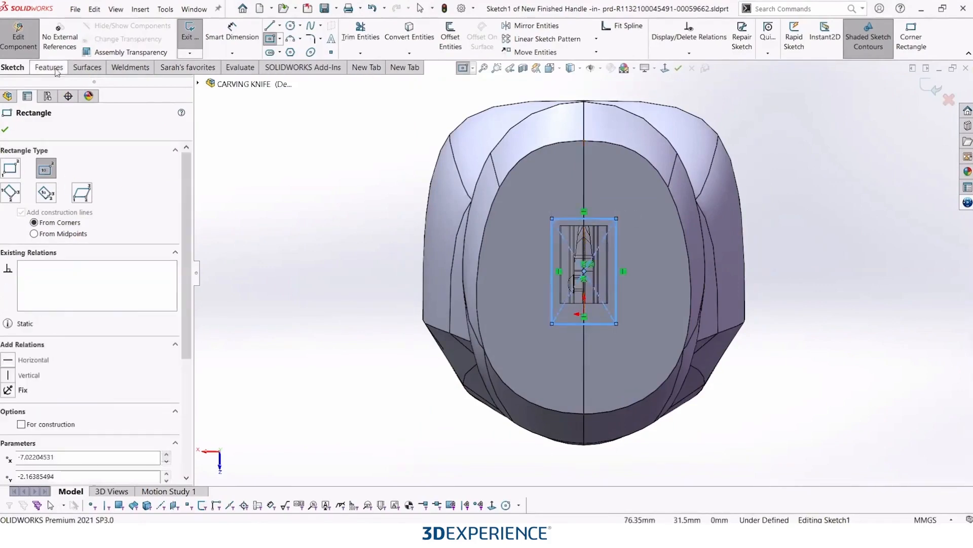
{"action": "left_click", "coordinate": [48, 67]}
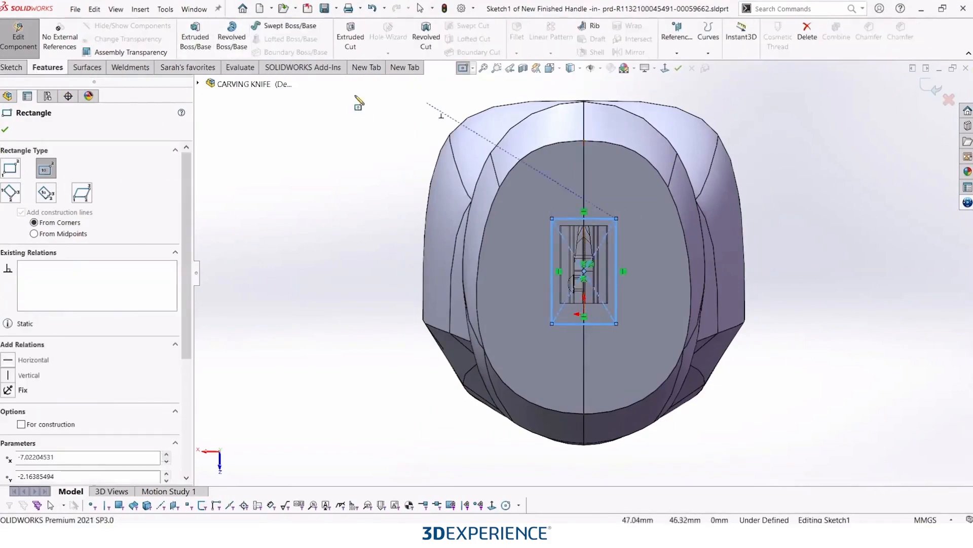
{"action": "left_click", "coordinate": [6, 122]}
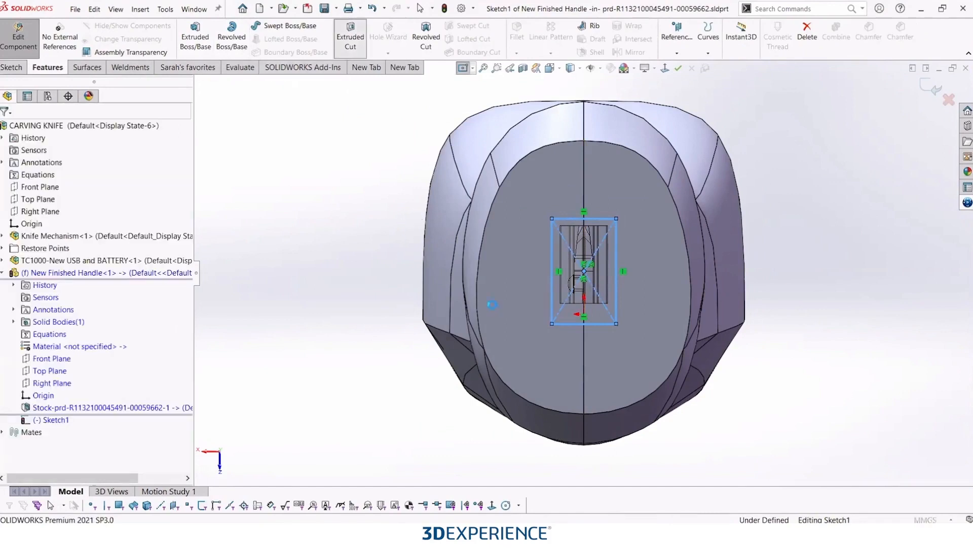
- Cut the rectangle through the handle in both directions with Extruded Cut
{"action": "left_click", "coordinate": [350, 36]}
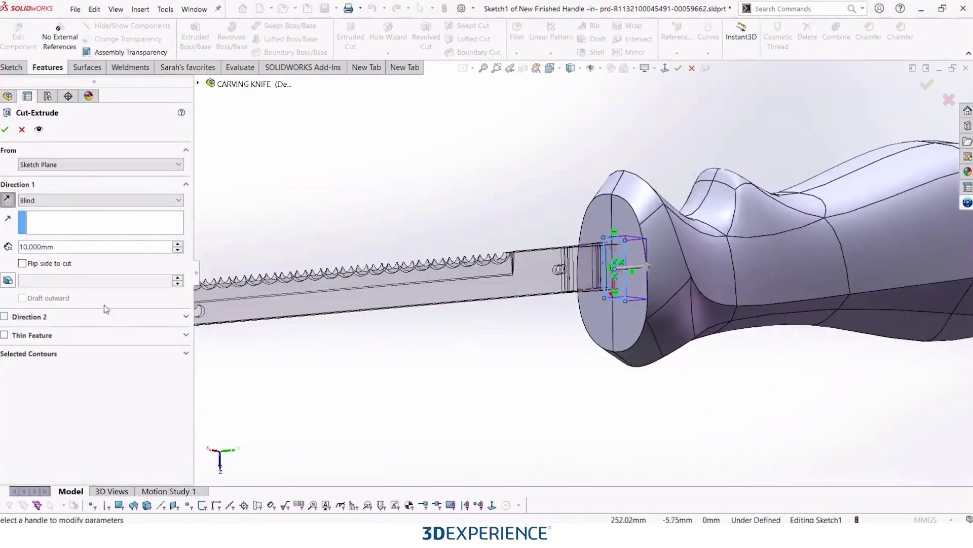
{"action": "left_click", "coordinate": [4, 316]}
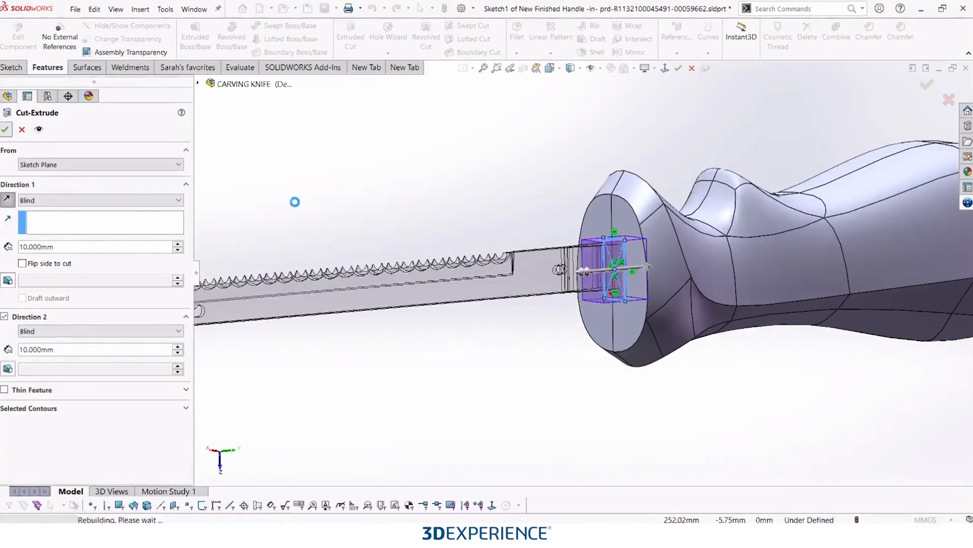
{"action": "left_click", "coordinate": [6, 129]}
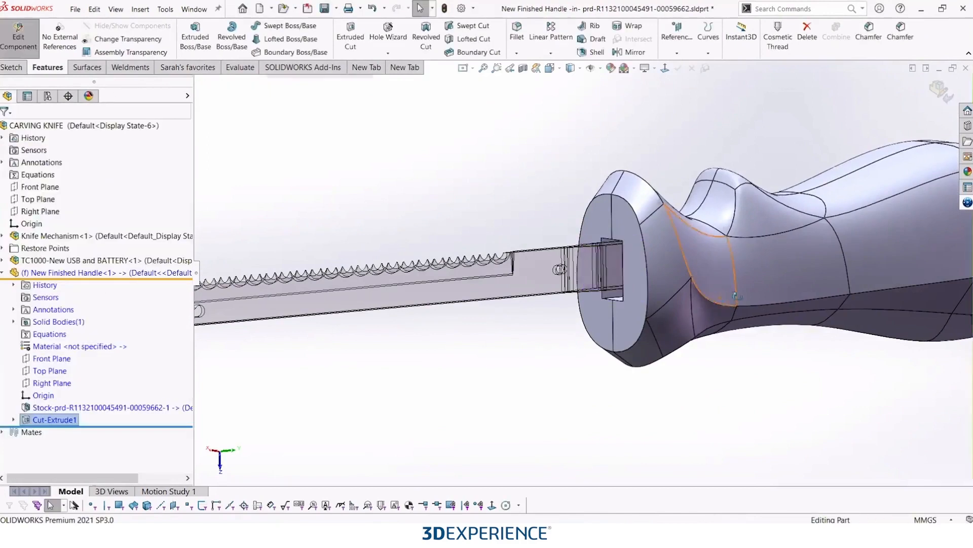
- Shell the handle to a 1.5 mm wall, leaving the slot face open
{"action": "left_click", "coordinate": [596, 36]}
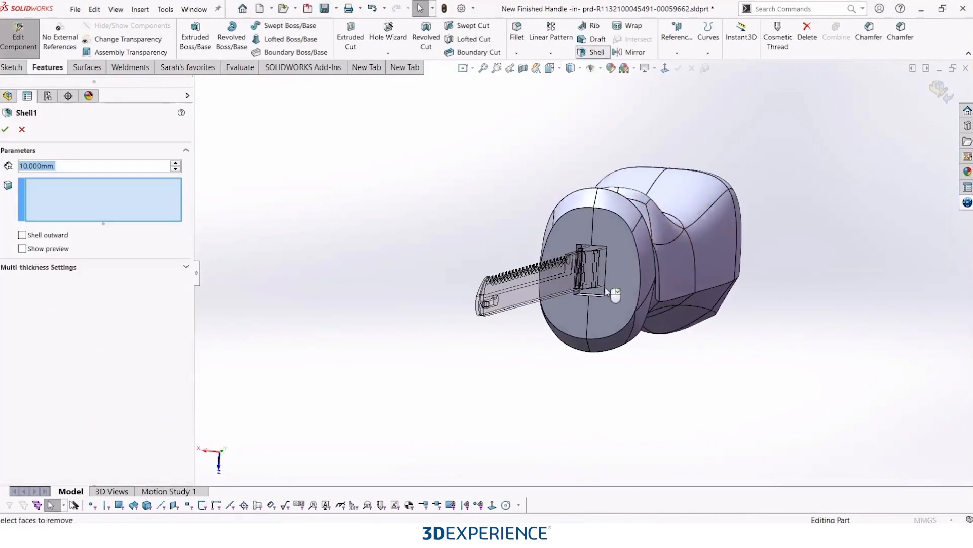
{"action": "left_click", "coordinate": [590, 267]}
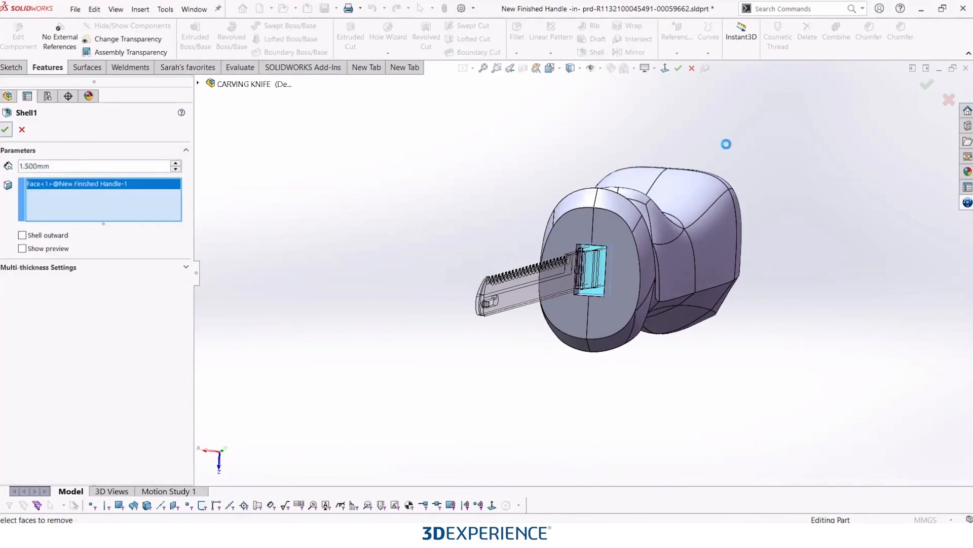
{"action": "left_click", "coordinate": [6, 129]}
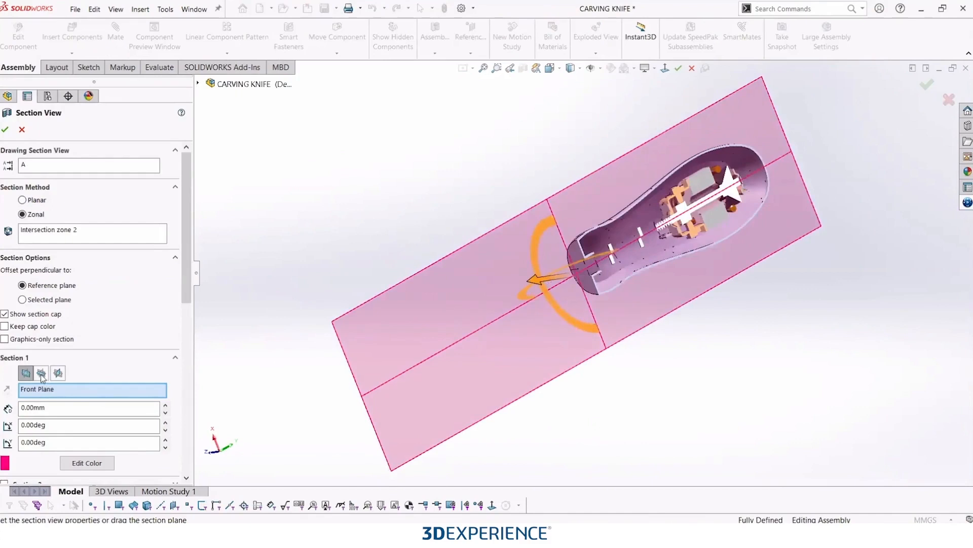
- Inspect the hollow handle with a Right Plane section view, then turn the section off
{"action": "left_click", "coordinate": [57, 372]}
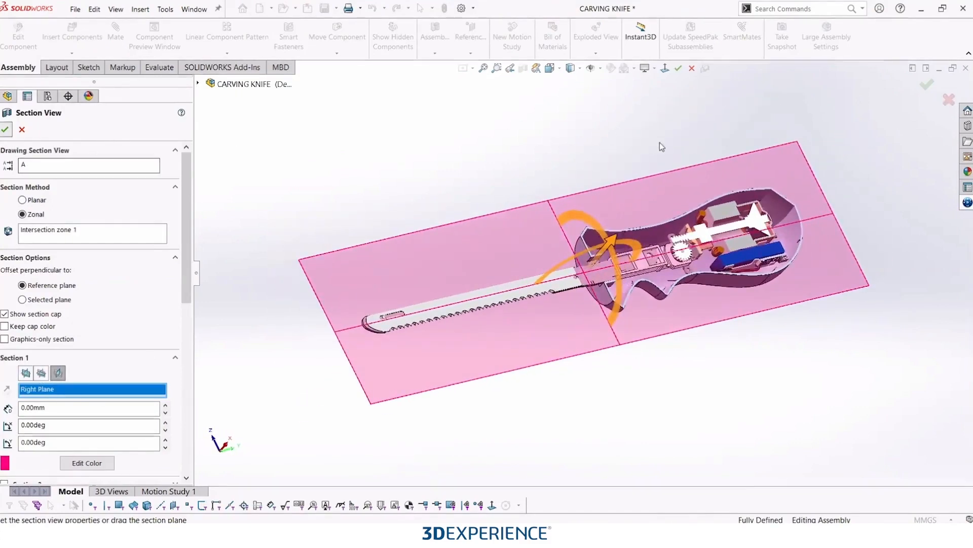
{"action": "left_click", "coordinate": [5, 130]}
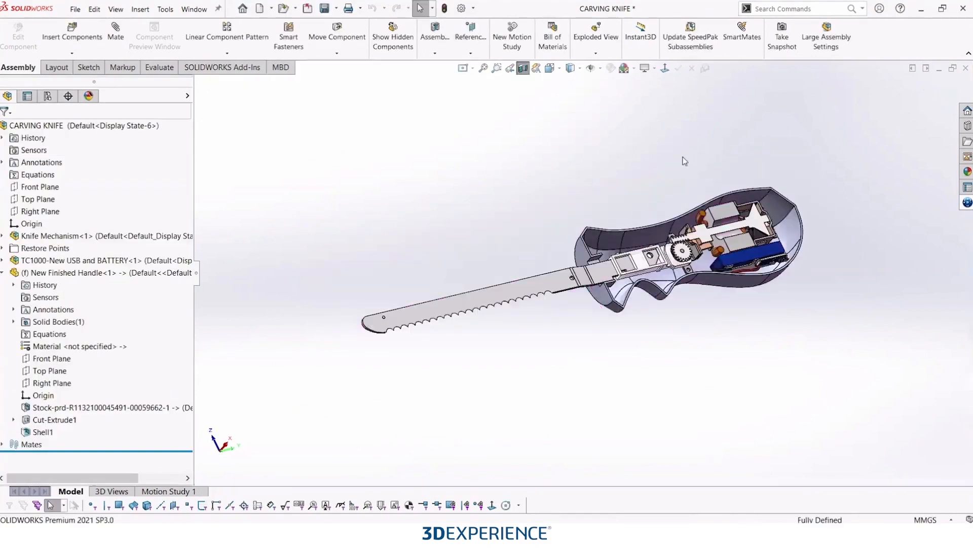
{"action": "left_click", "coordinate": [523, 68]}
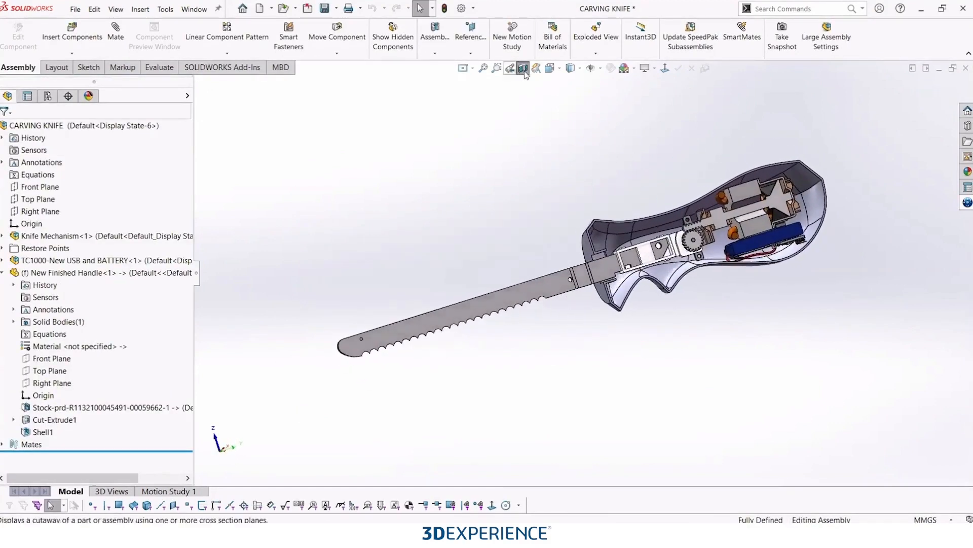
{"action": "left_click", "coordinate": [524, 68]}
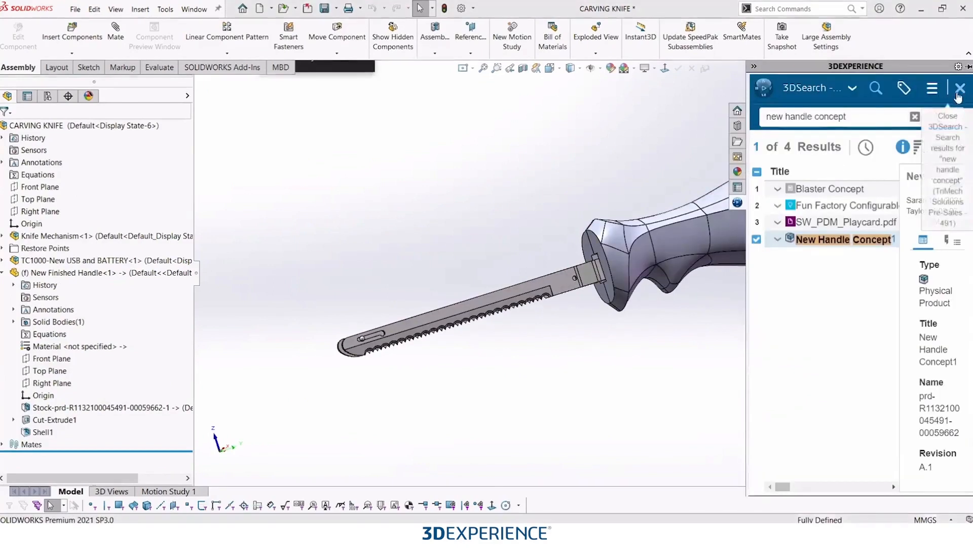
- Close the 3DSearch results and save the assembly to 3DEXPERIENCE
{"action": "left_click", "coordinate": [960, 89]}
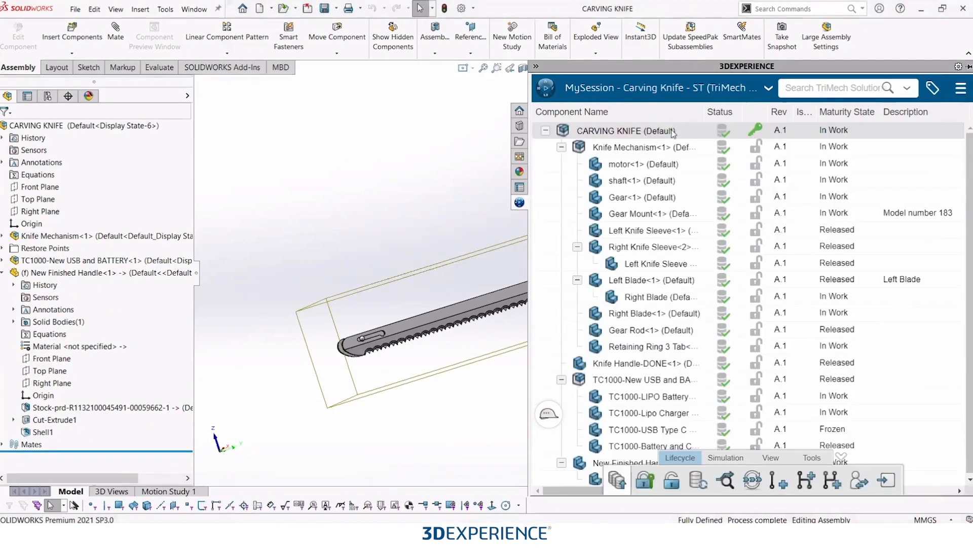
{"action": "mouse_move", "coordinate": [851, 187]}
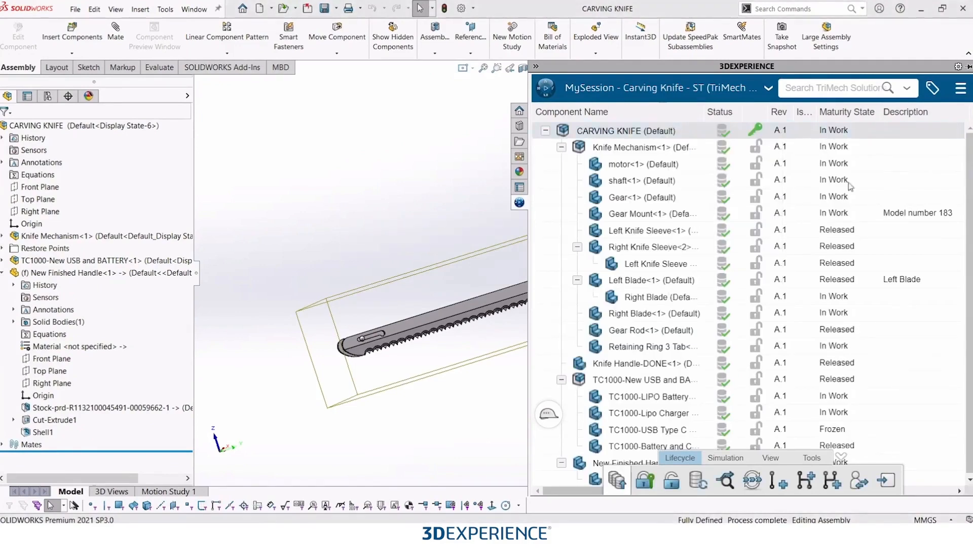